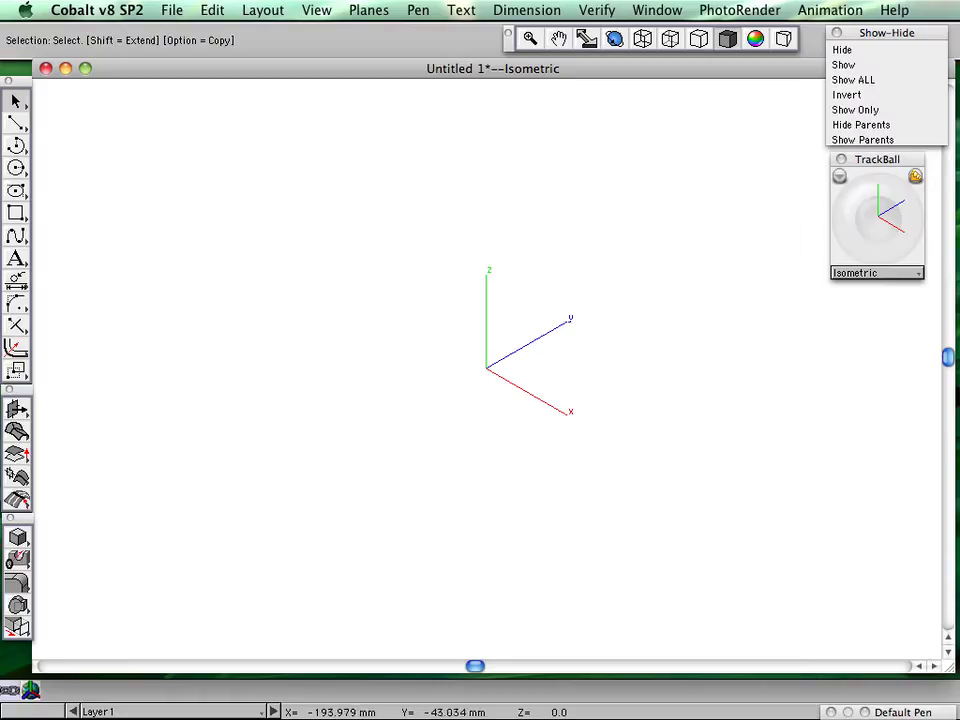
Step: Extrude a circle centred on the origin by 15 to form the thin circular plate
left_click(16, 168)
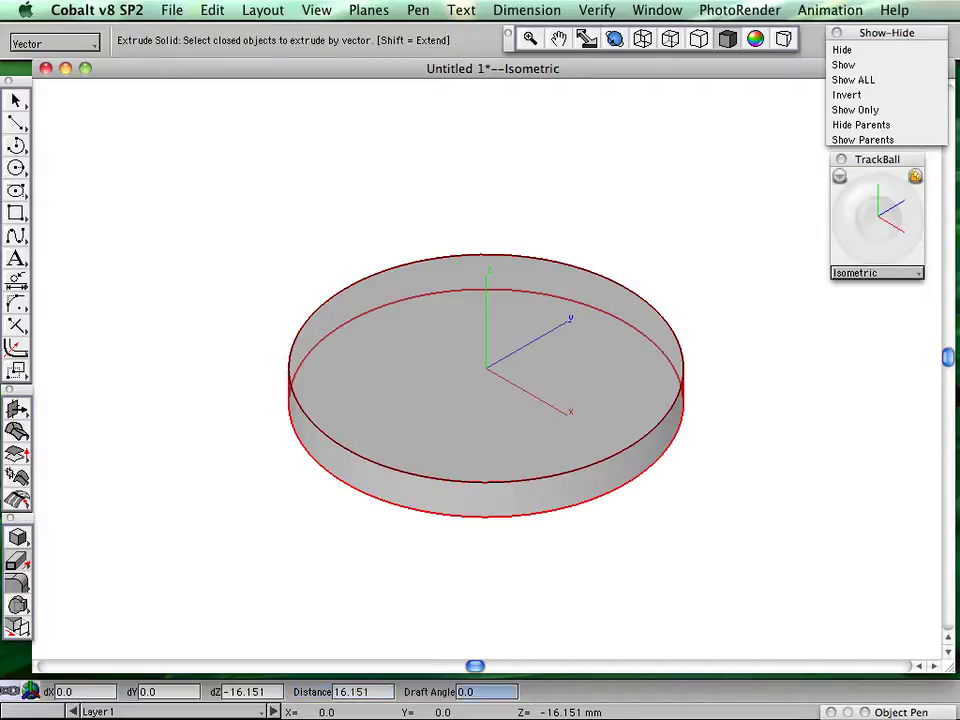
type("15")
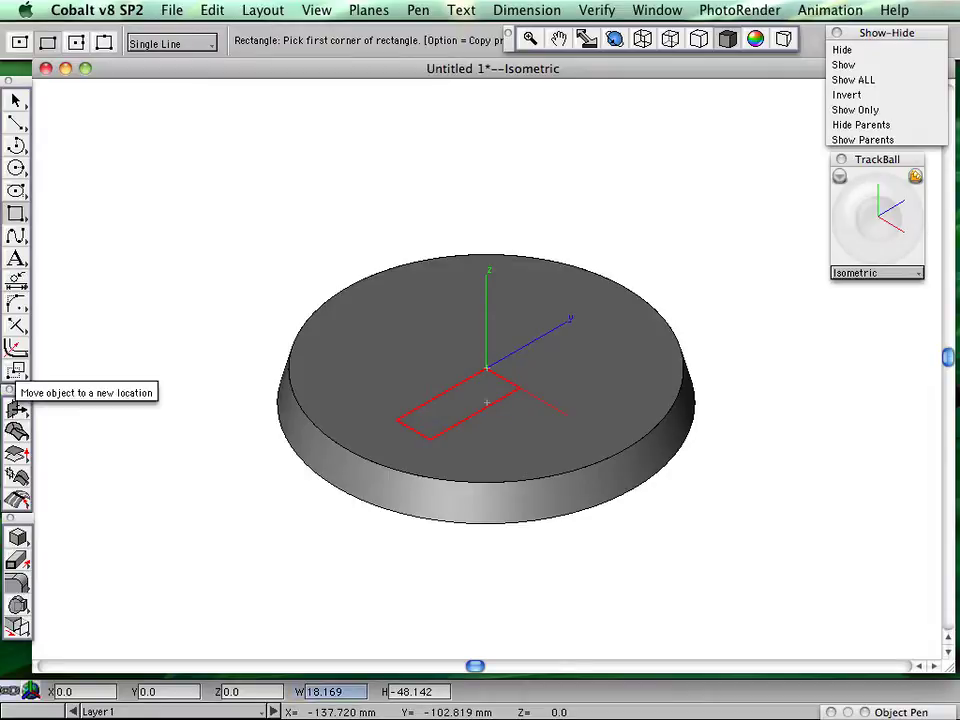
Step: Extrude the sketched rectangle into a rib block on the plate and draft its side face
type("2")
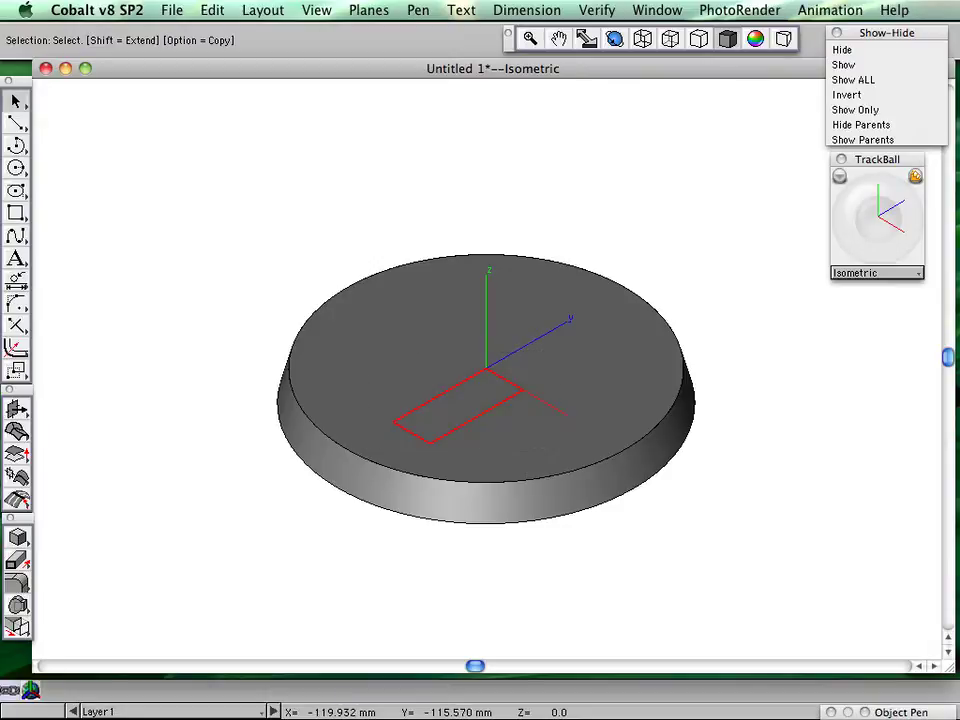
left_click(488, 370)
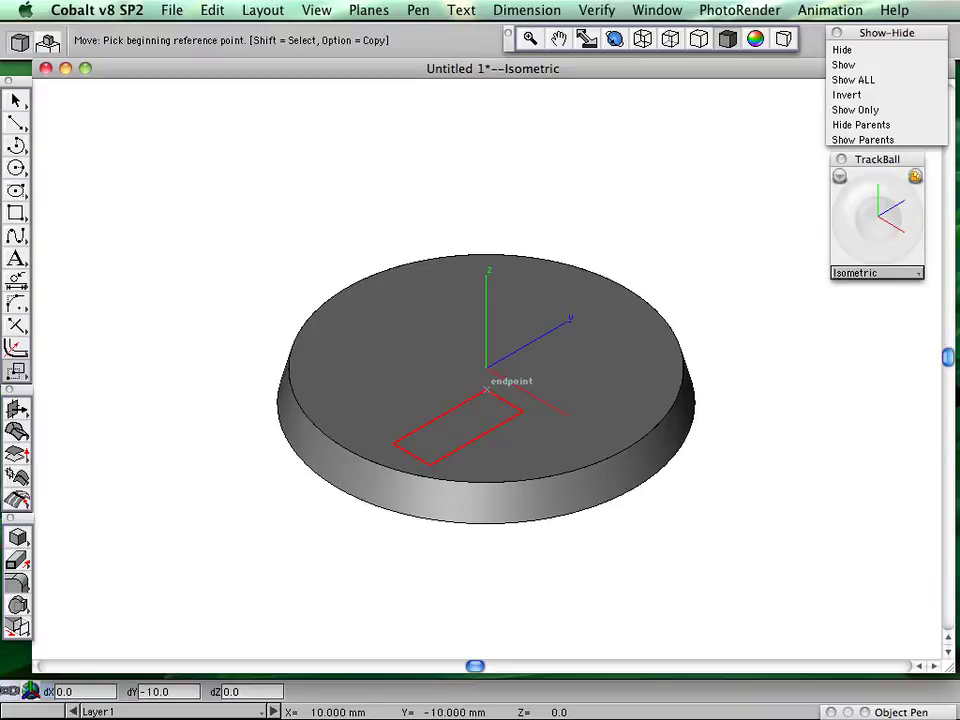
mouse_move(486, 404)
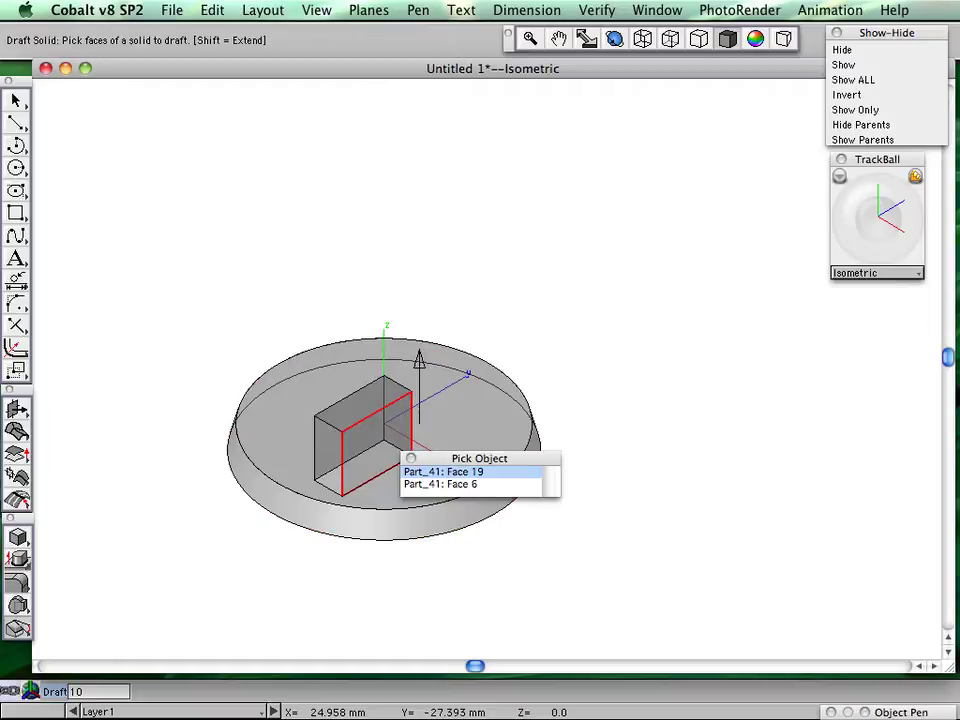
left_click(444, 472)
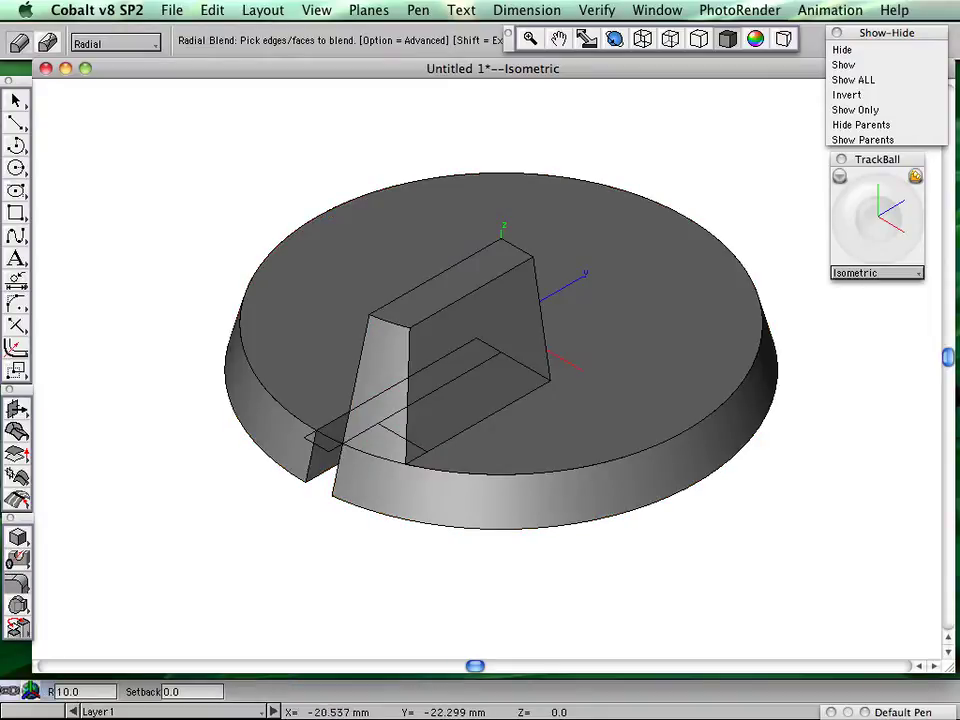
Step: Radial-blend both top edges of the drafted rib so its top is rounded
left_click(400, 310)
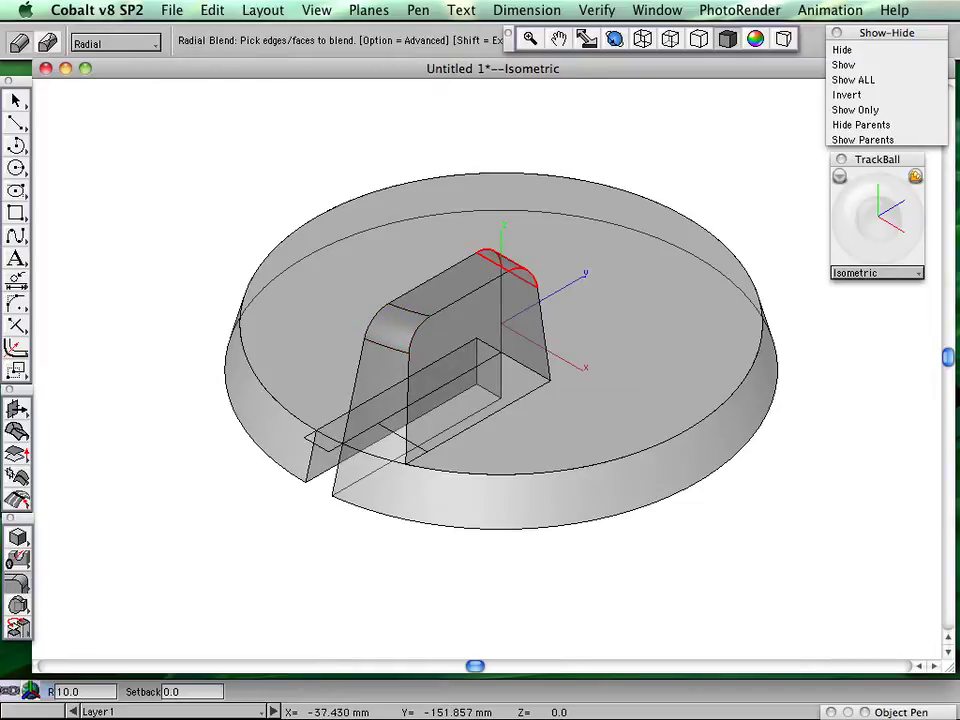
left_click(368, 10)
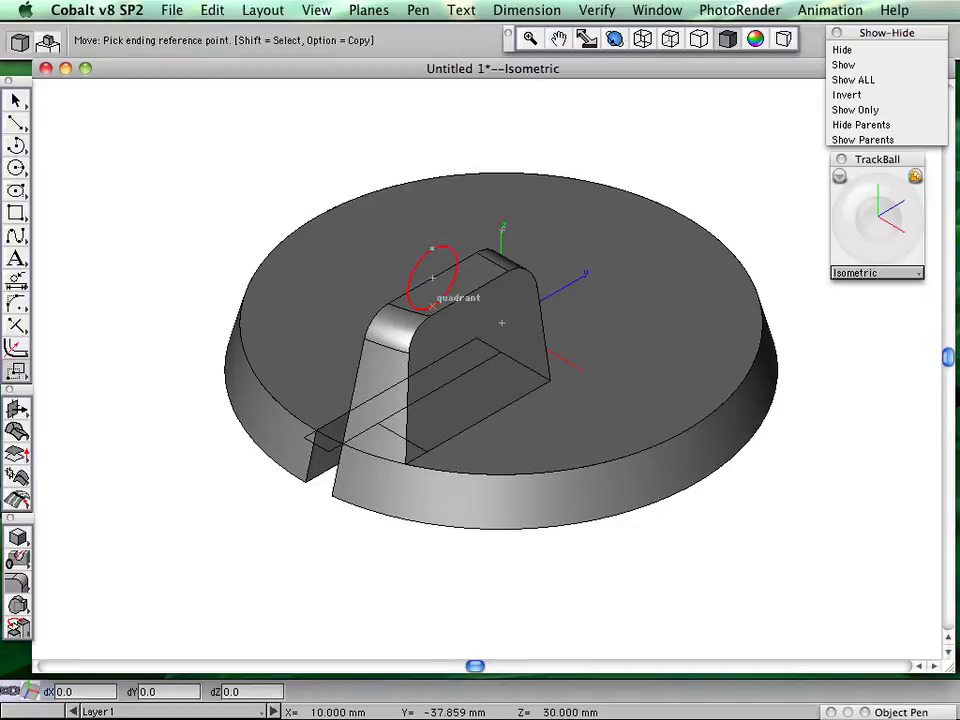
Step: Cut a round hole through the rib and blend its edges with radius 3
left_click(432, 276)
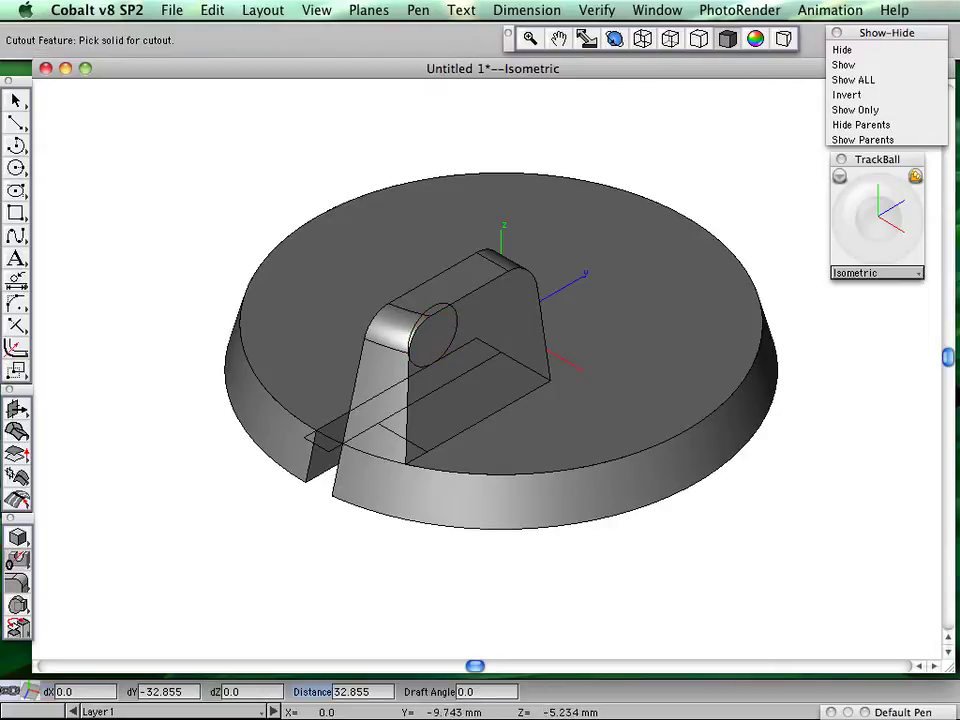
left_click(430, 336)
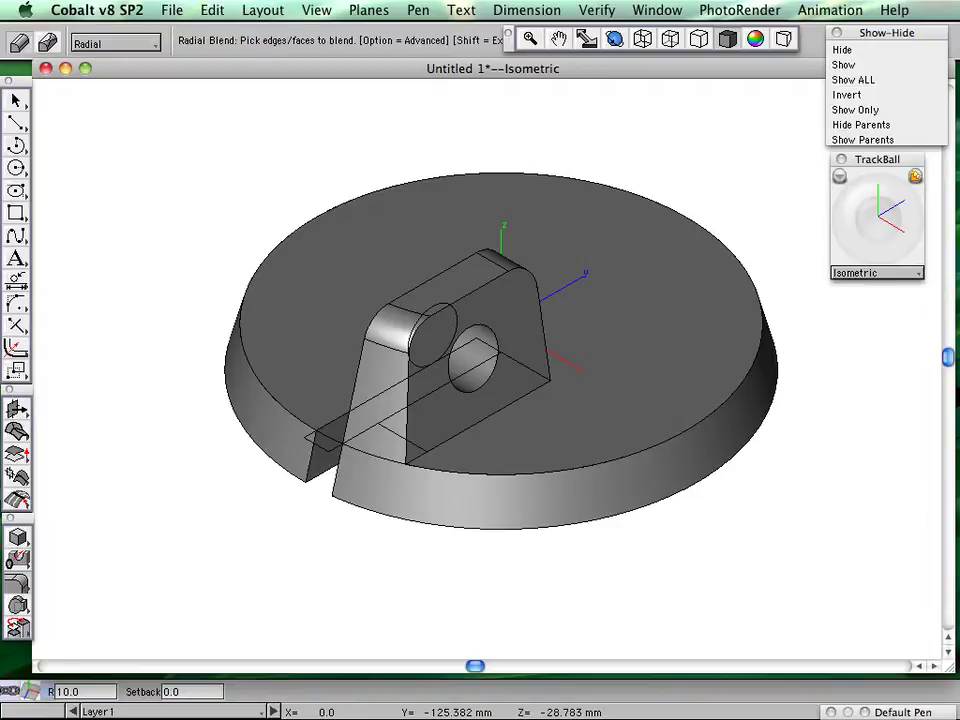
type("3")
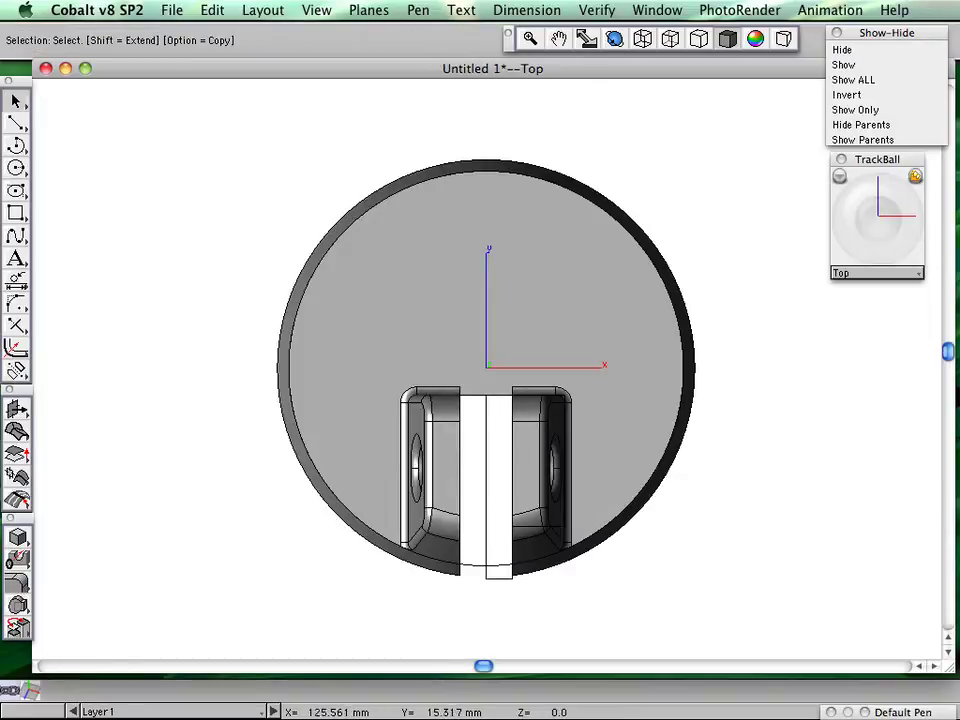
Step: Adjust the view so the plate shows from above with the rib near its lower edge
left_click_drag(900, 190, 880, 220)
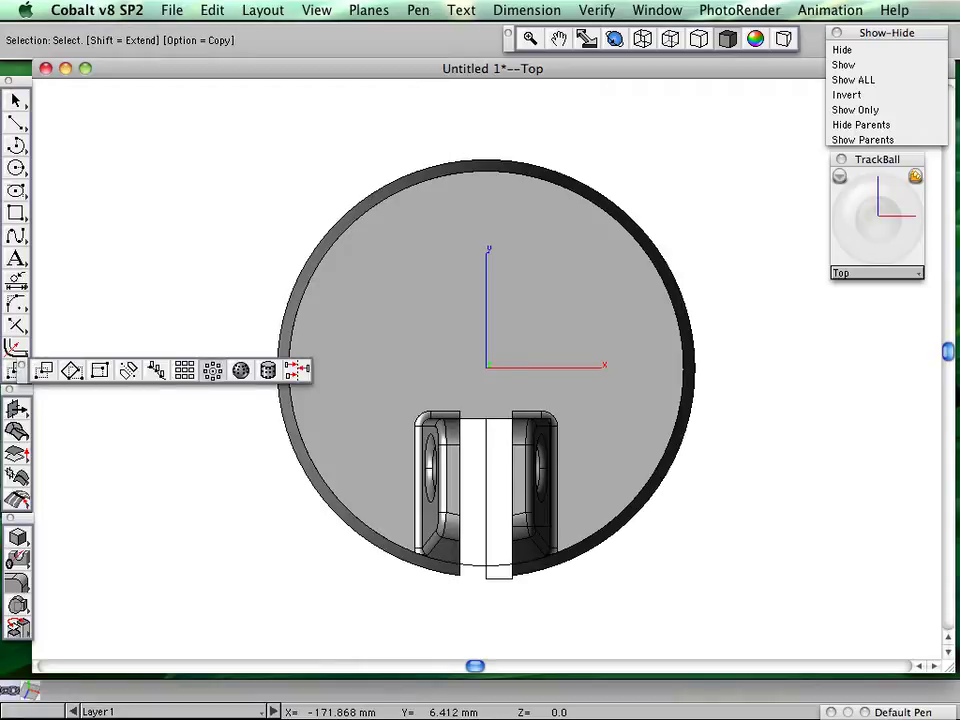
Step: Polar-duplicate the finished rib into three copies evenly spaced over 360° around the centre
left_click(292, 370)
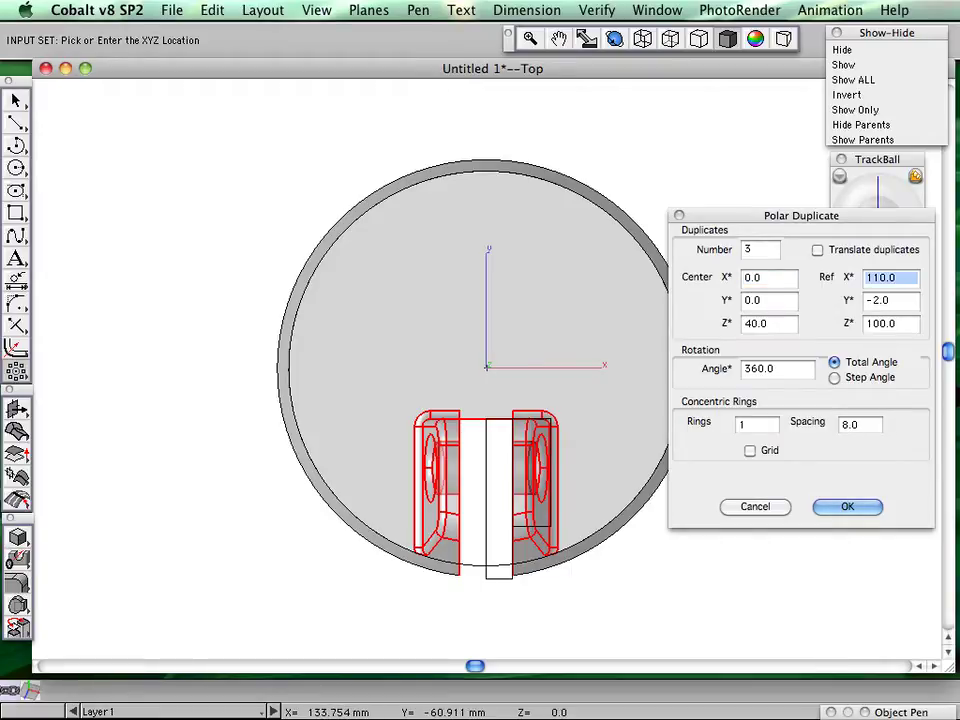
left_click(848, 506)
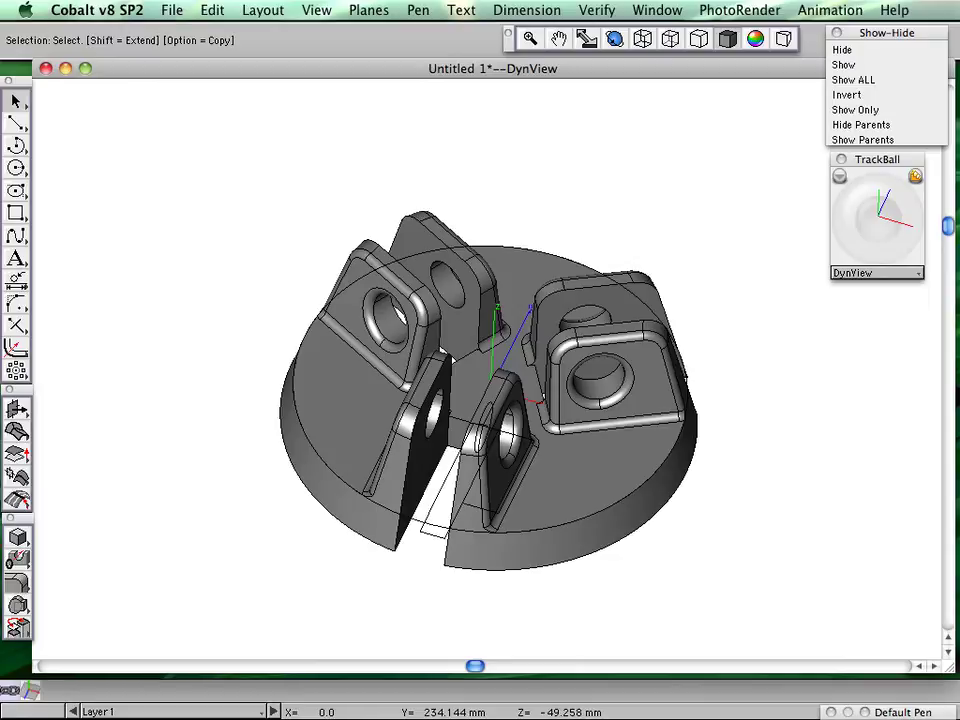
Step: Locate the Polar Duplicate feature in the Feature Tree and set its copy count to 4
left_click(656, 10)
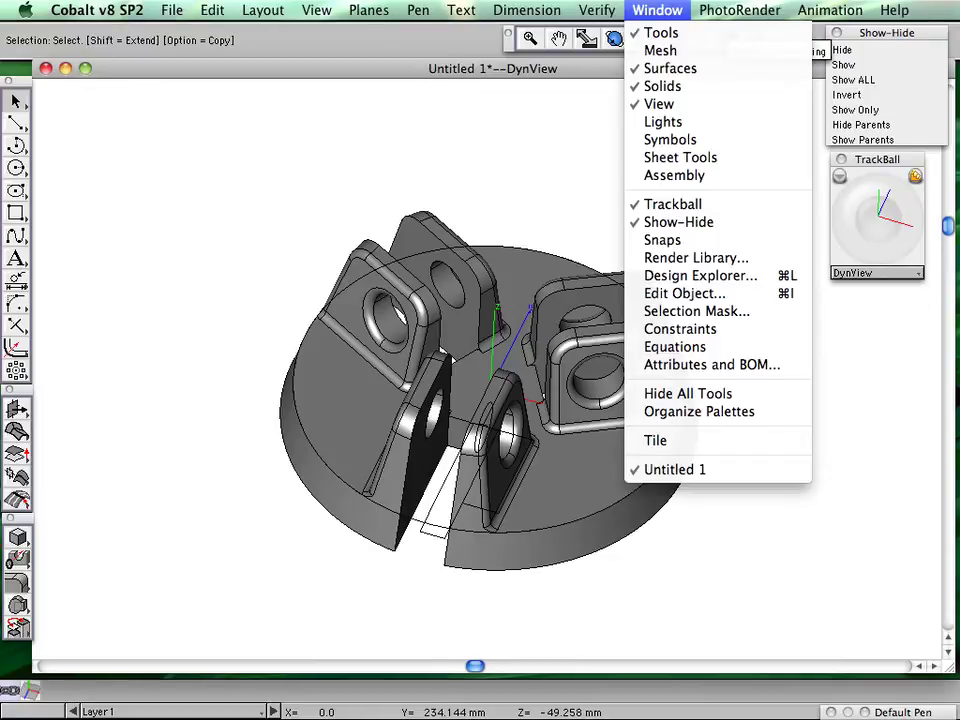
mouse_move(700, 276)
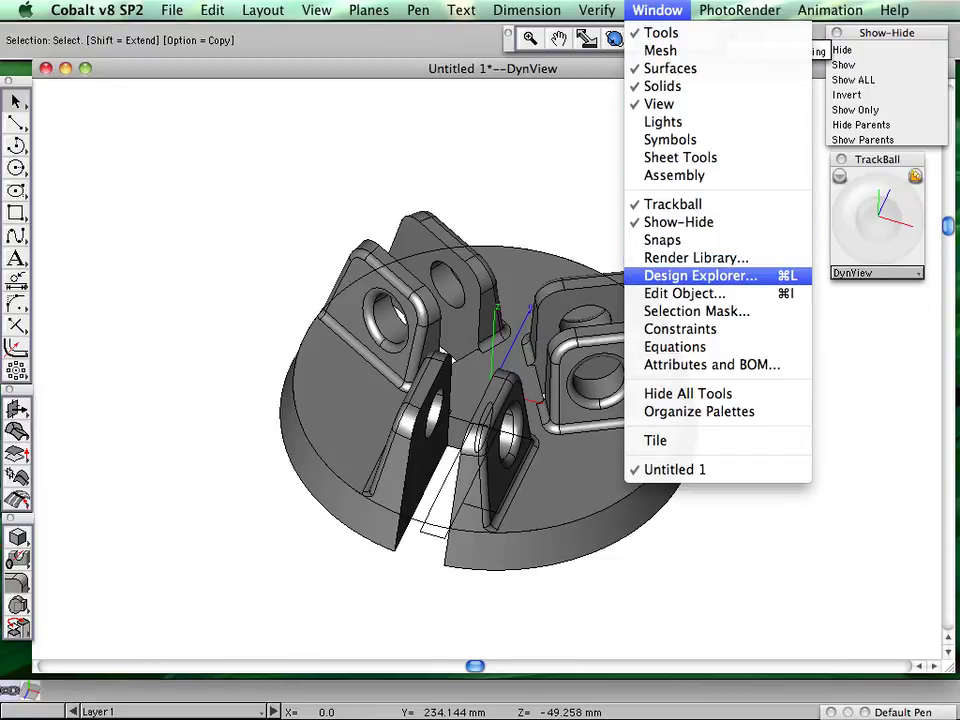
left_click(700, 276)
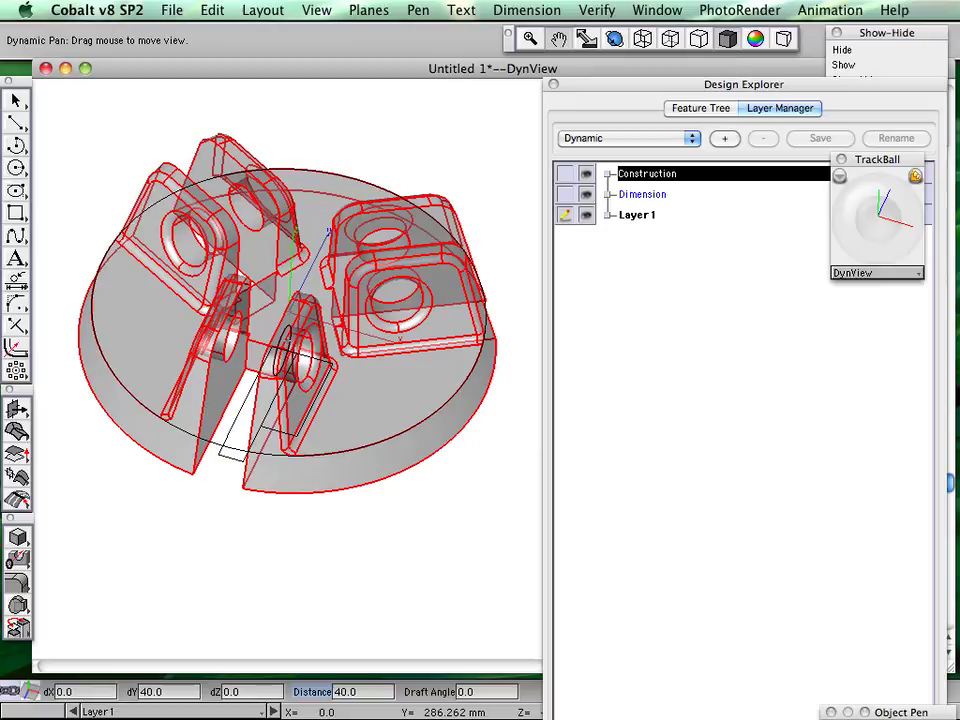
left_click(700, 108)
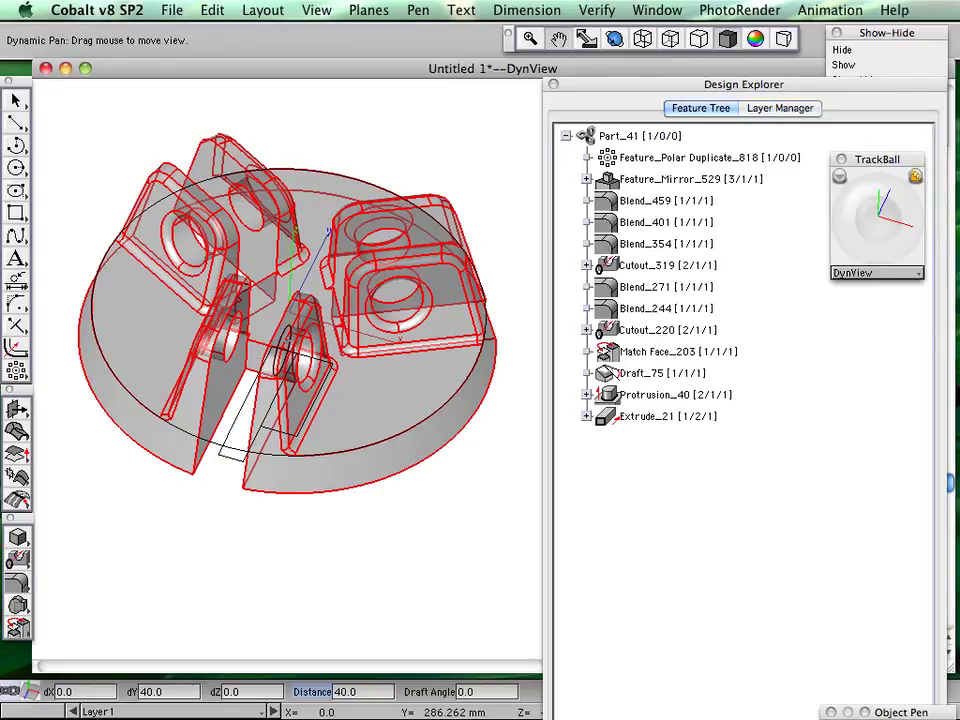
left_click(700, 156)
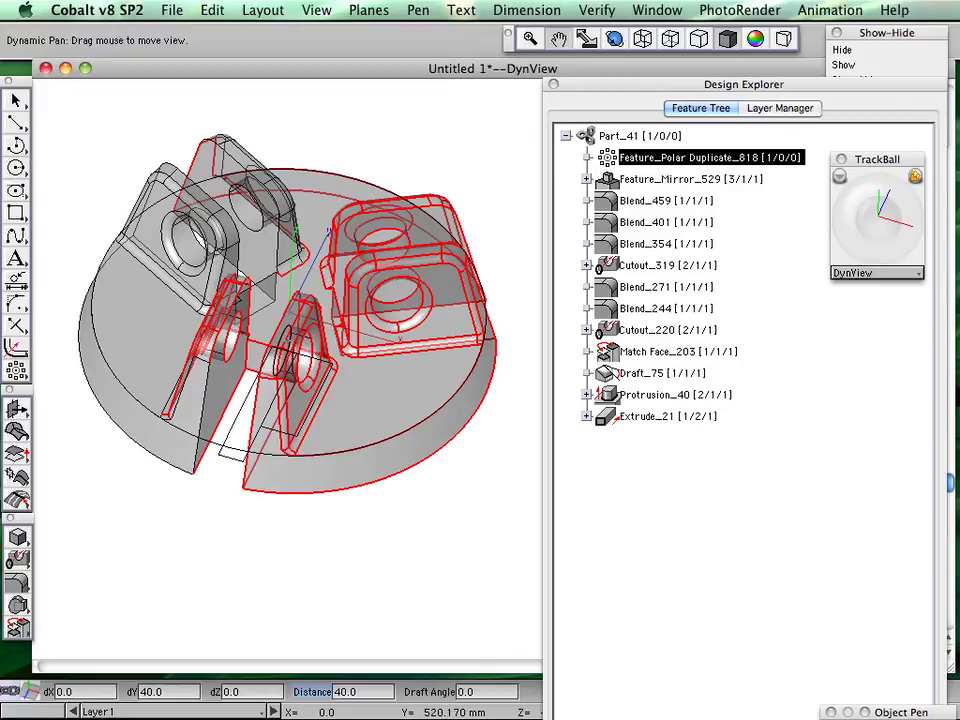
double_click(710, 156)
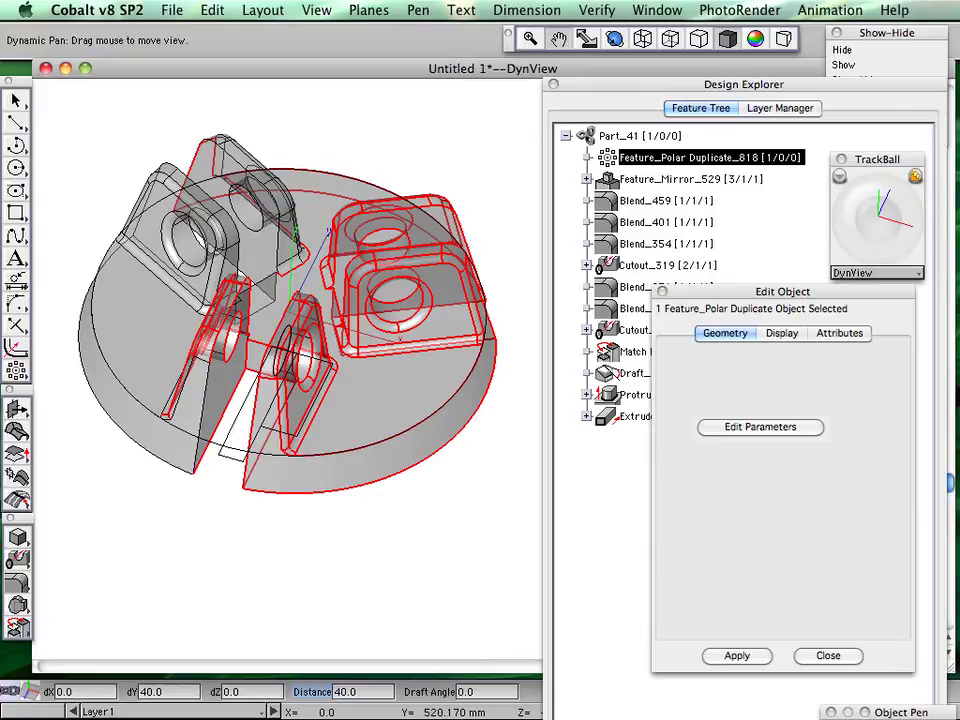
left_click(760, 428)
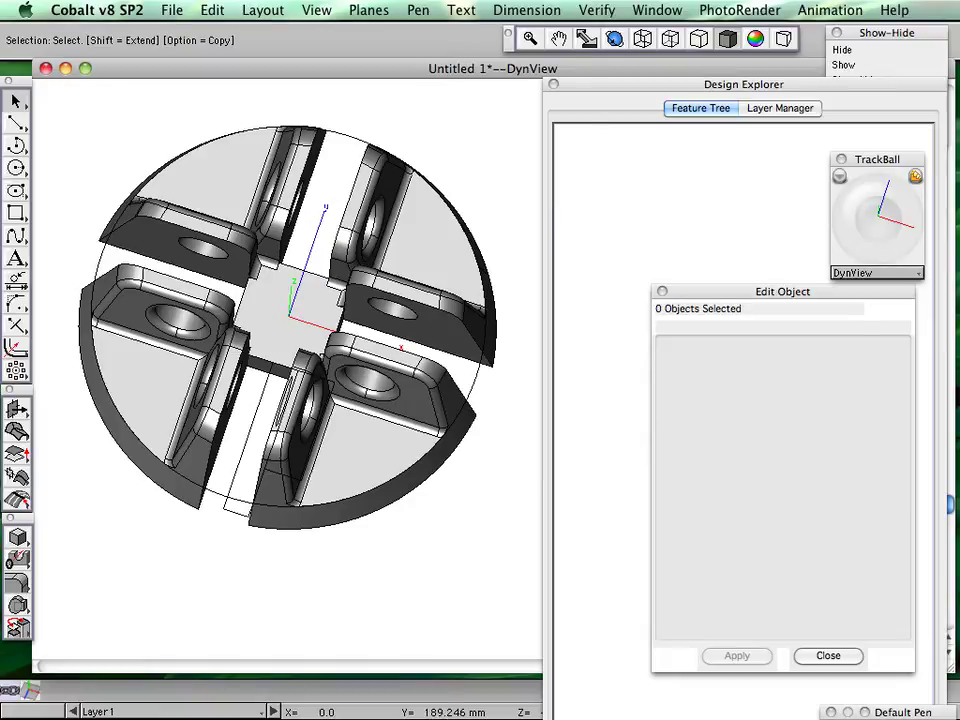
Step: Change the polar copy count to 6, then restore it to 3 ribs
left_click(690, 156)
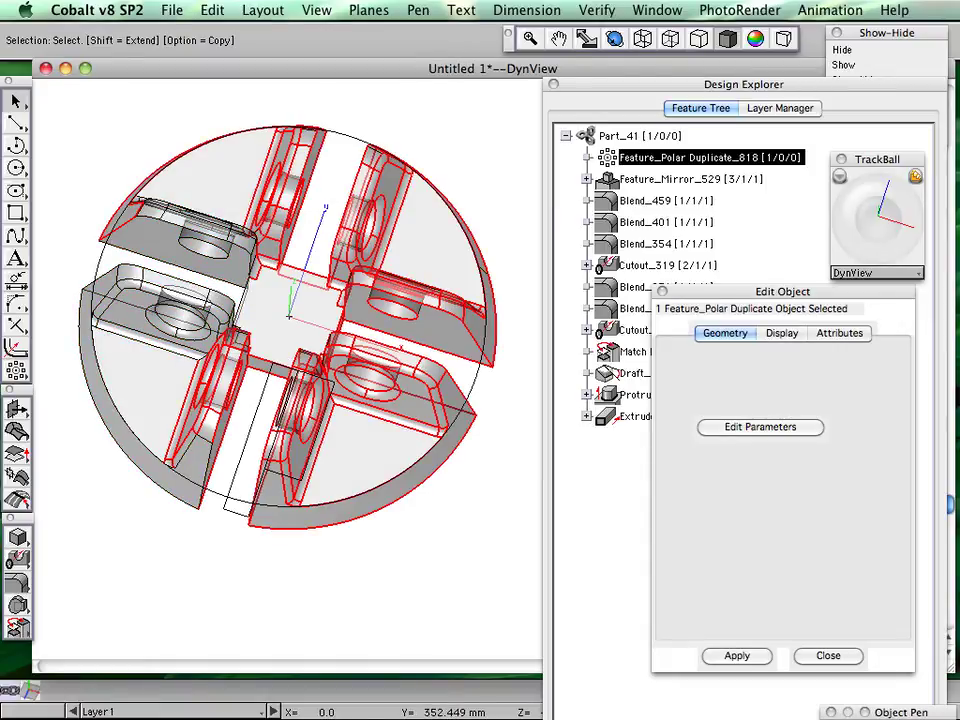
left_click(760, 428)
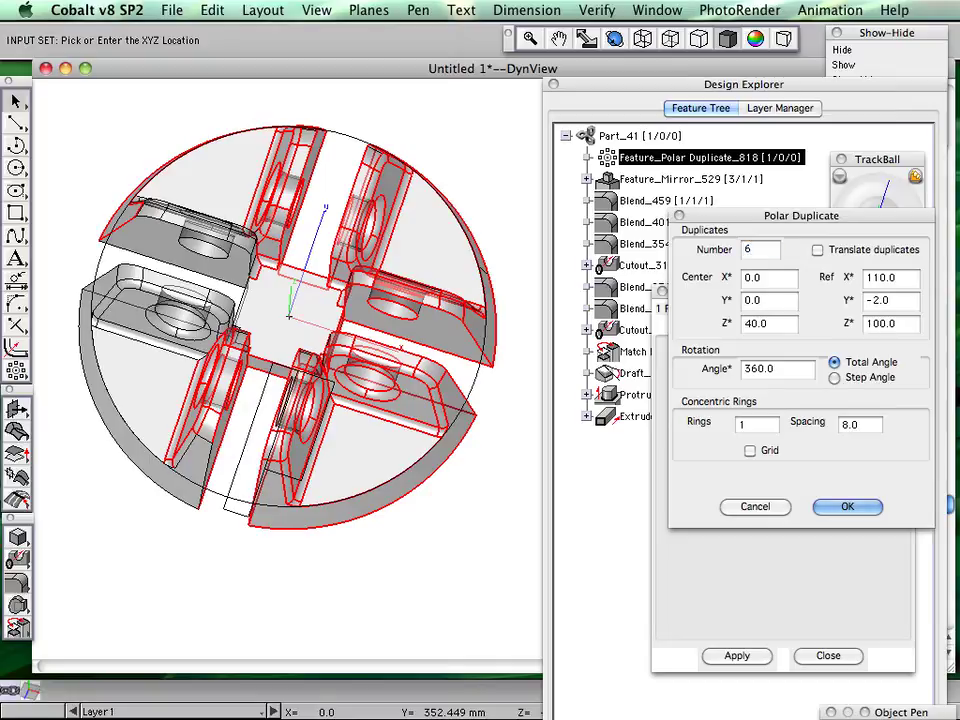
left_click(848, 506)
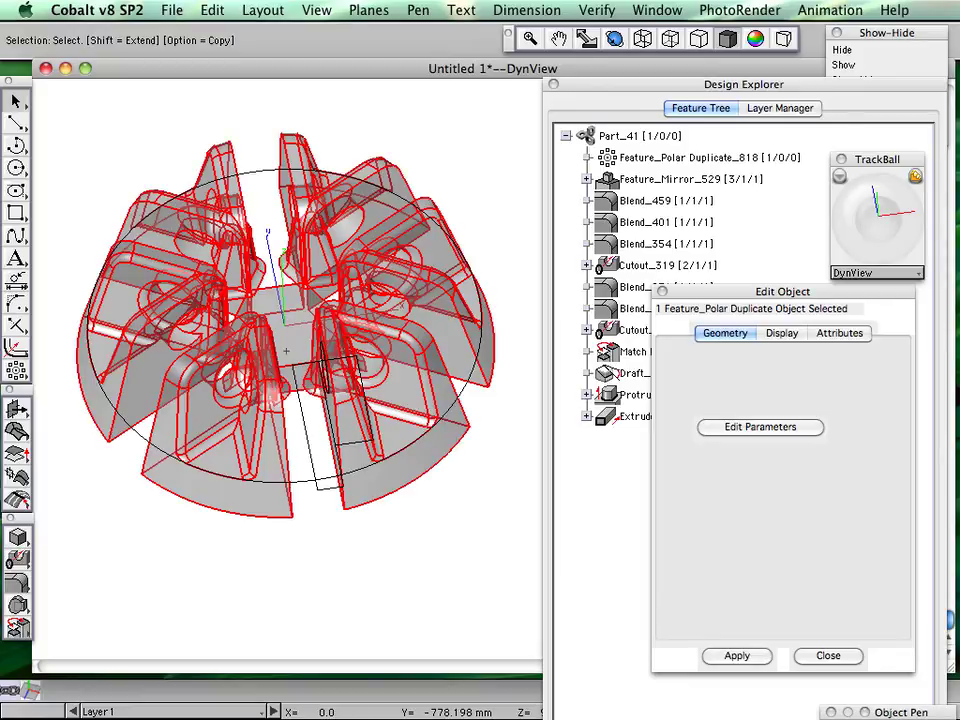
left_click(760, 428)
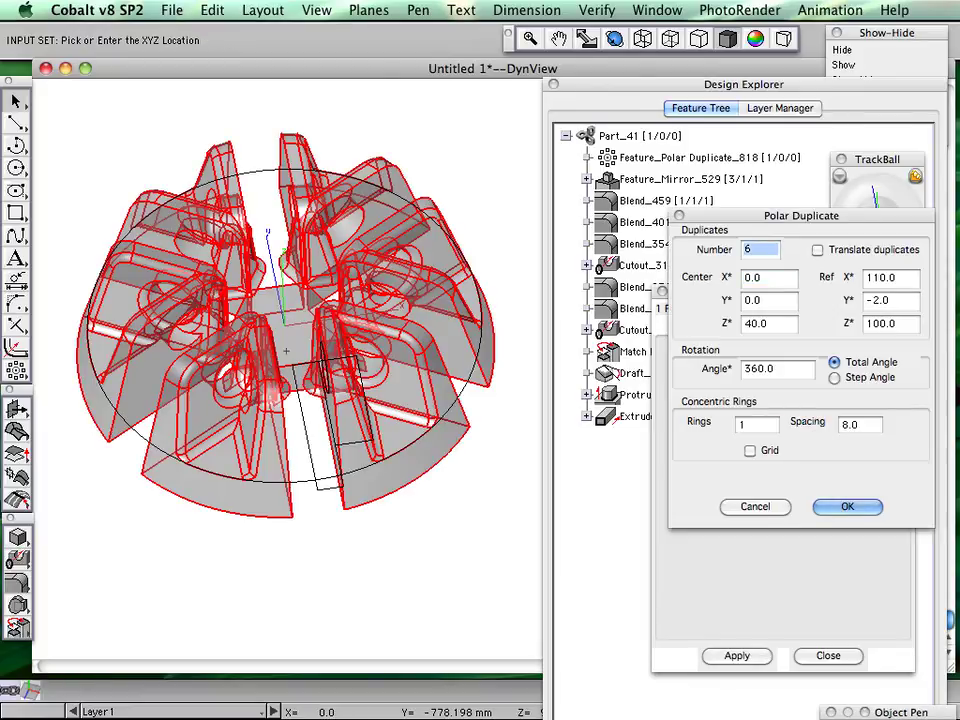
type("3")
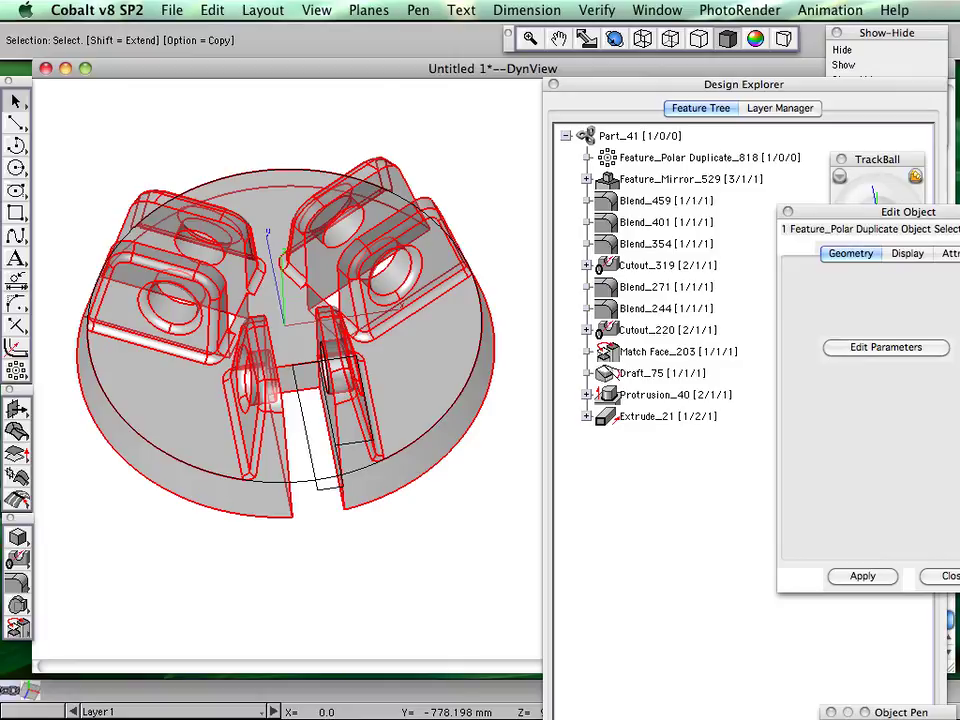
Step: Set the rib edge Blend feature radius to 6.0 and apply it
left_click(660, 200)
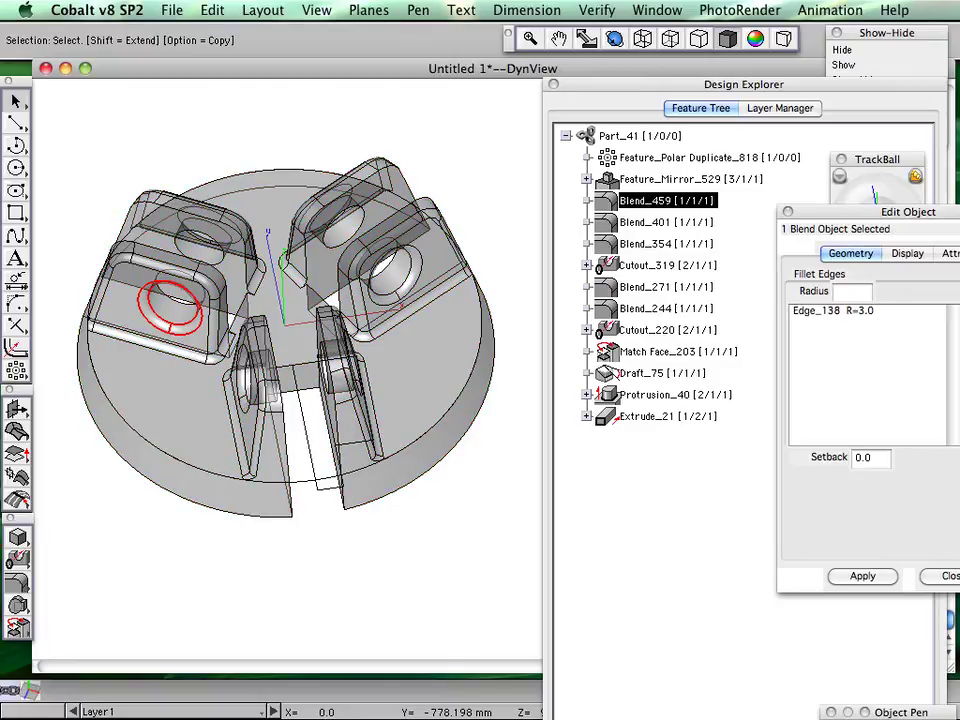
left_click(856, 310)
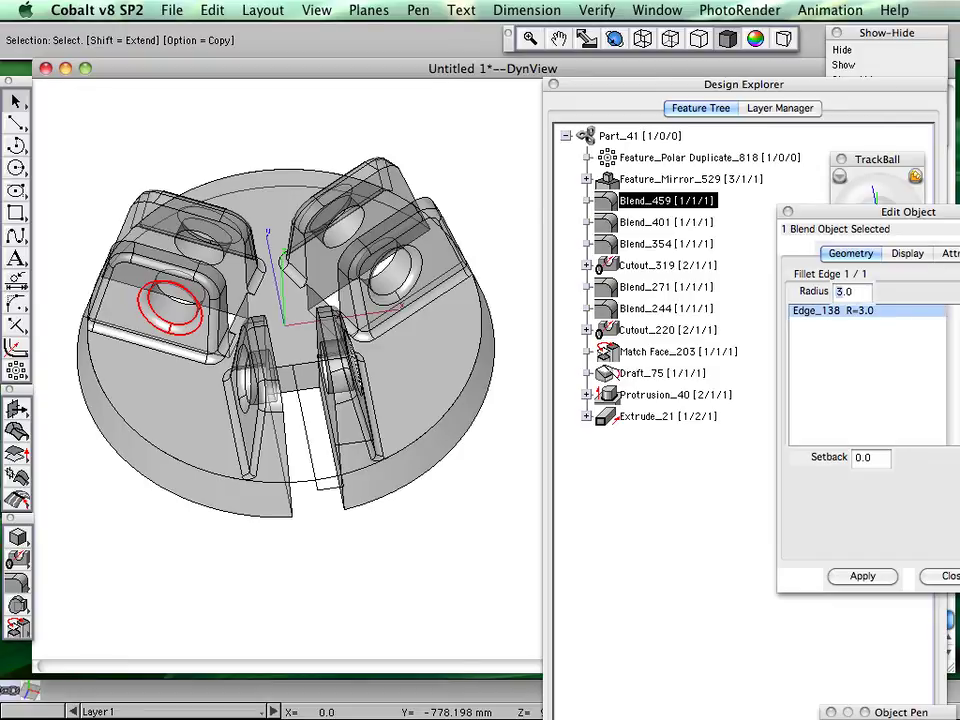
type("6.0")
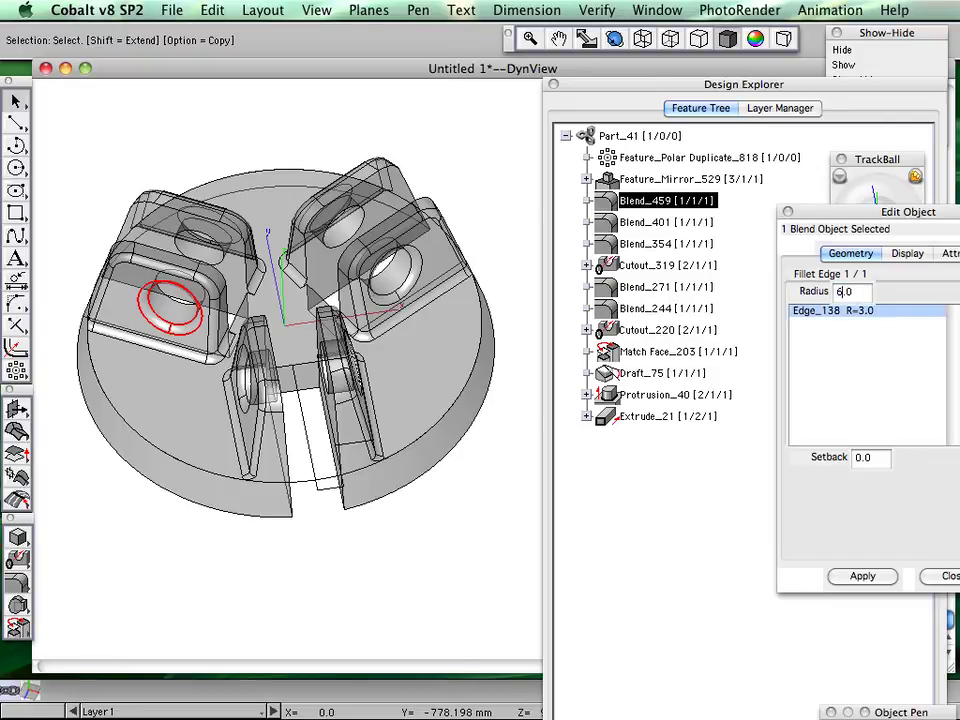
left_click(862, 576)
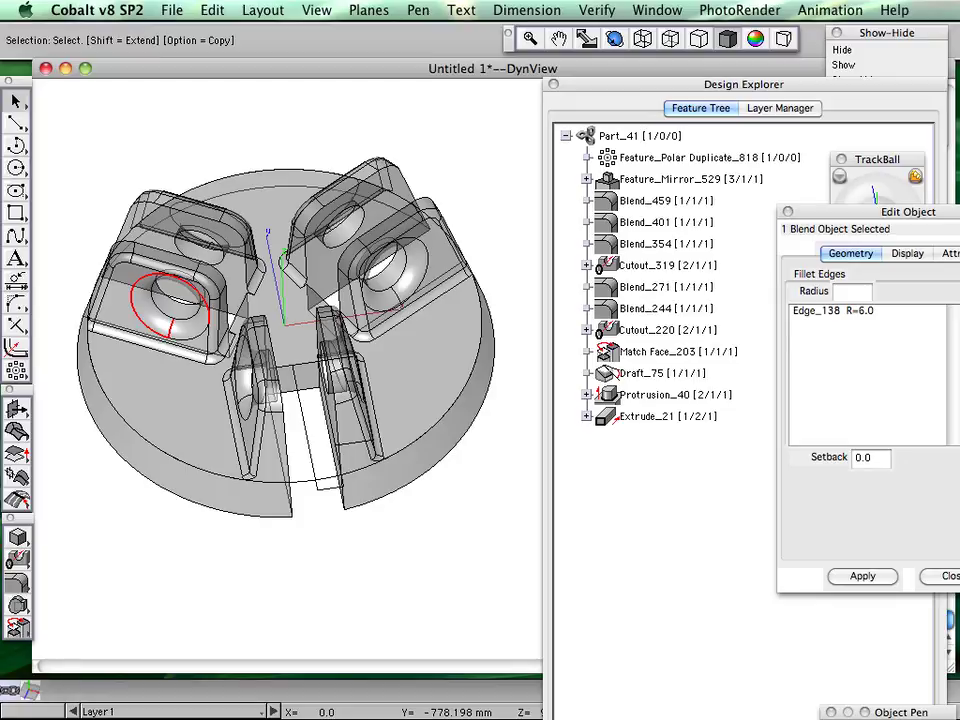
Step: Reduce the Draft feature angle to 5.0 and apply it
left_click(658, 372)
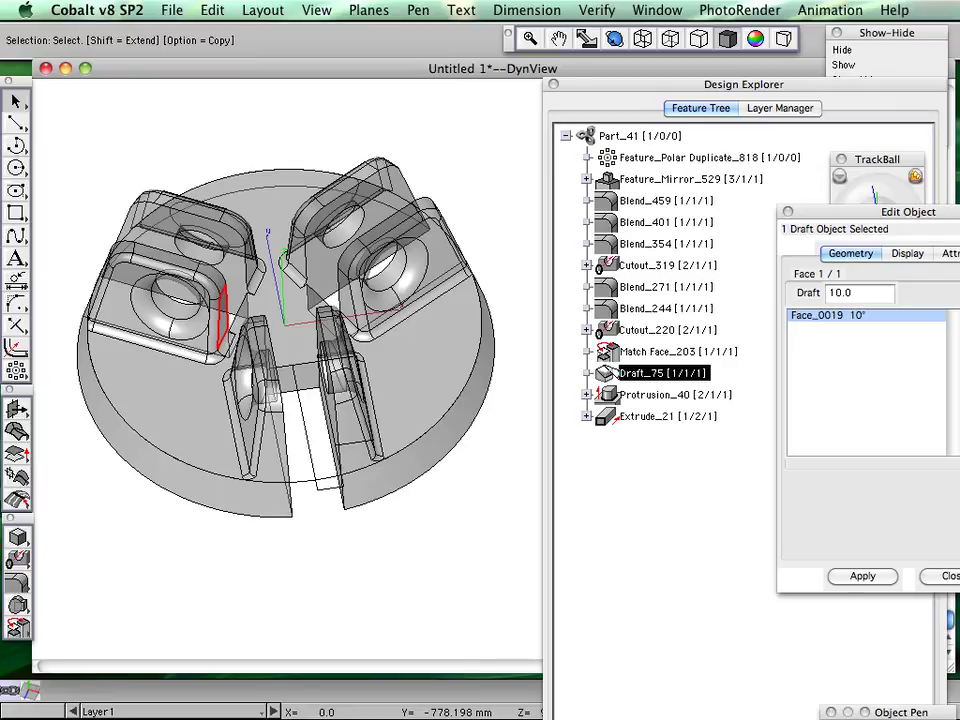
type("5.0")
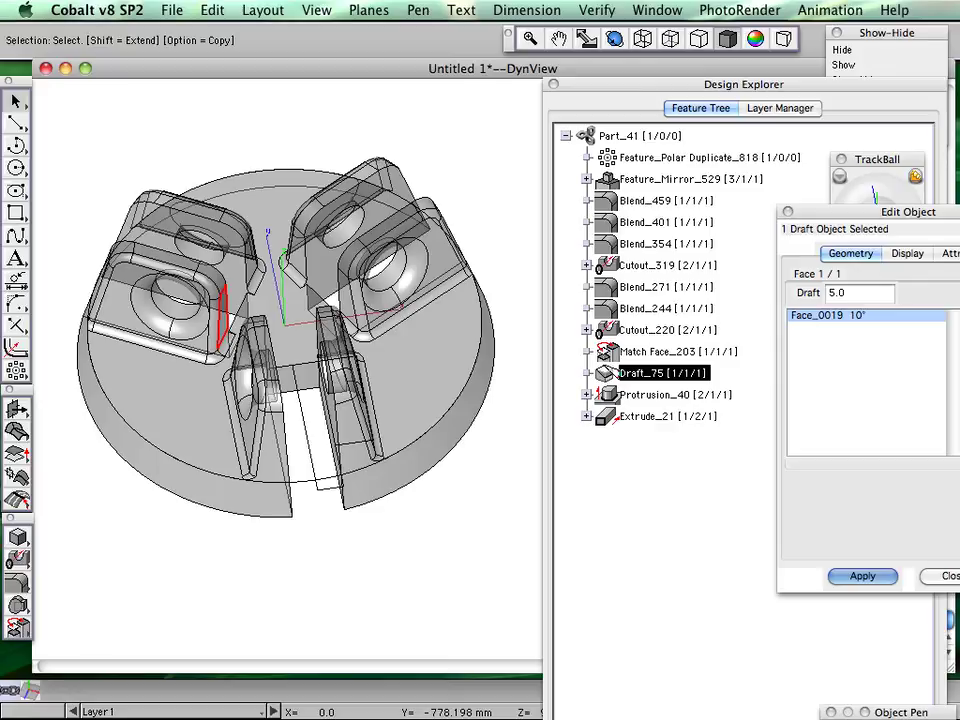
left_click(860, 576)
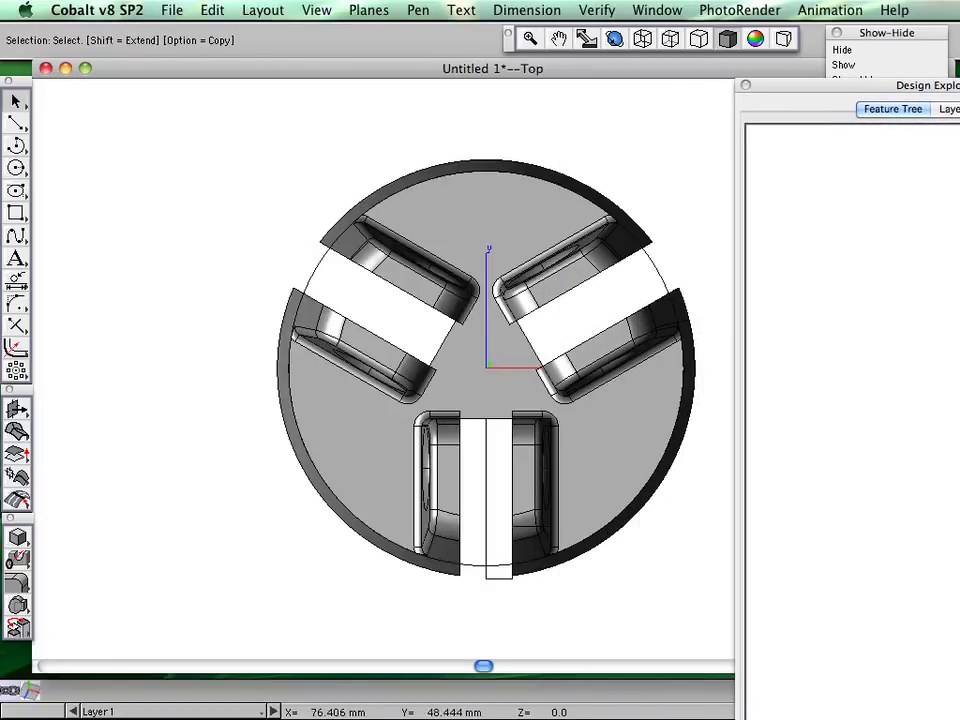
Step: Select the outer end of the bottom rib with a box in the Top view
left_click_drag(508, 404, 576, 622)
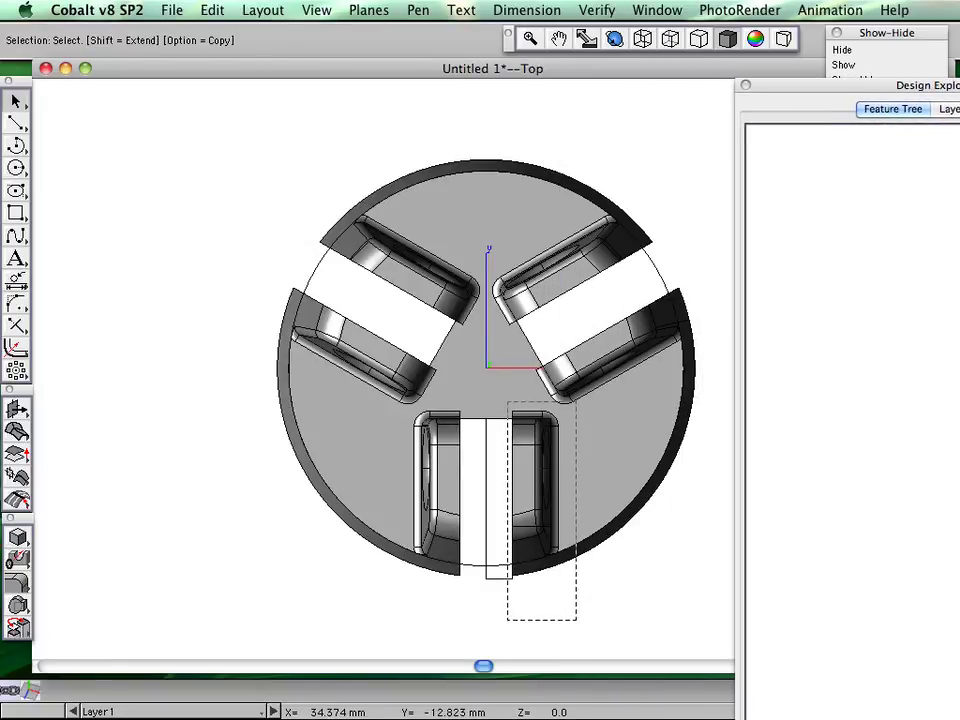